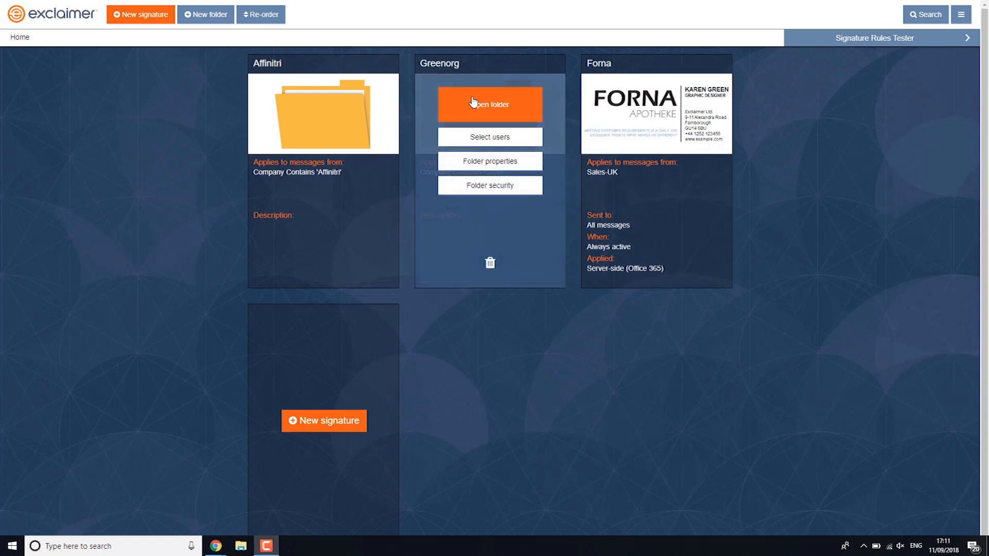
Review the Greenorg folder's editor restrictions and user scope, leaving both unchanged
click(490, 104)
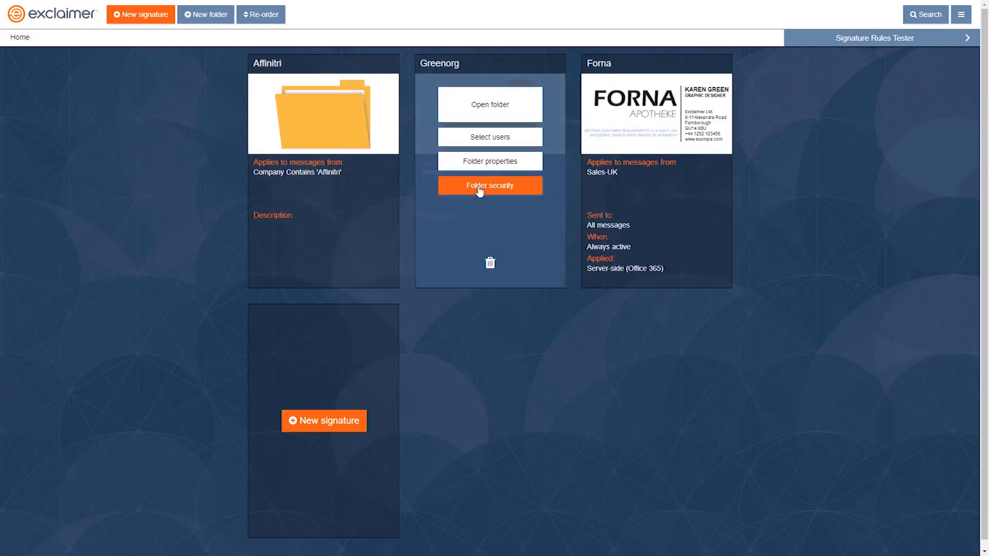
click(490, 185)
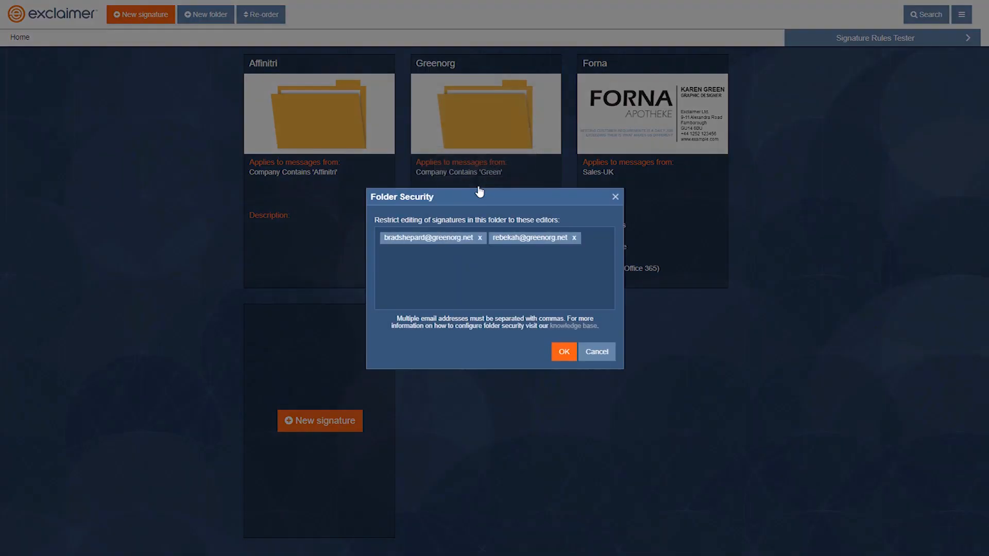
mouse_move(467, 143)
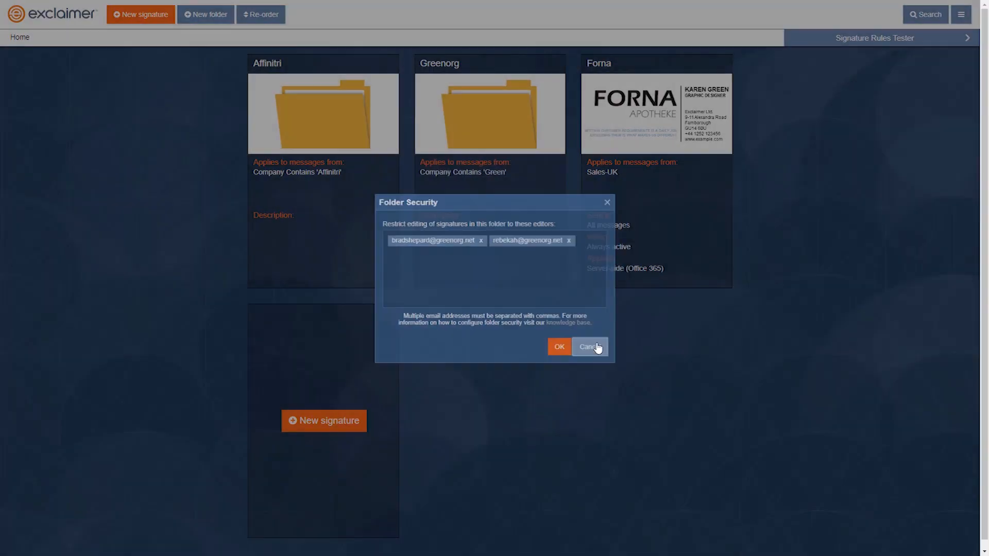
click(588, 347)
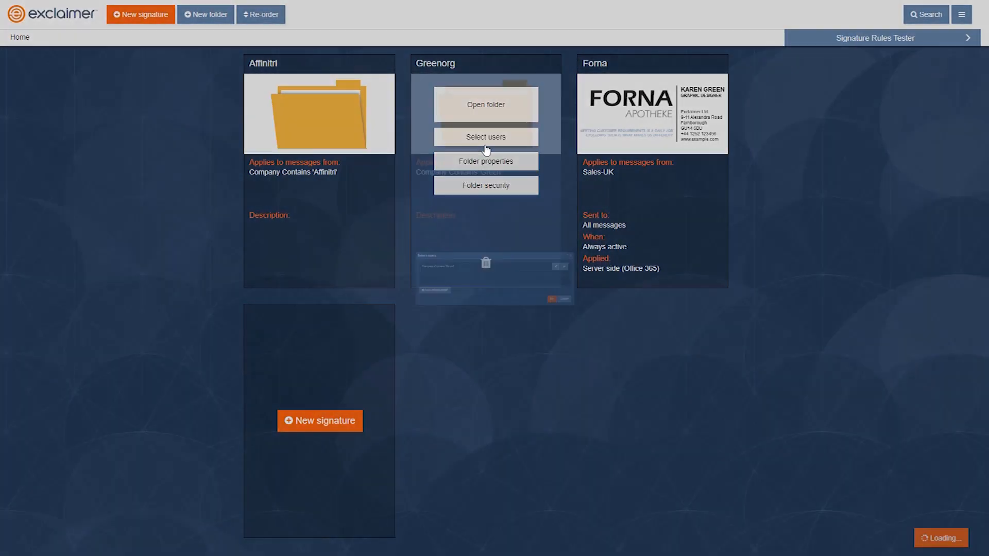
click(485, 137)
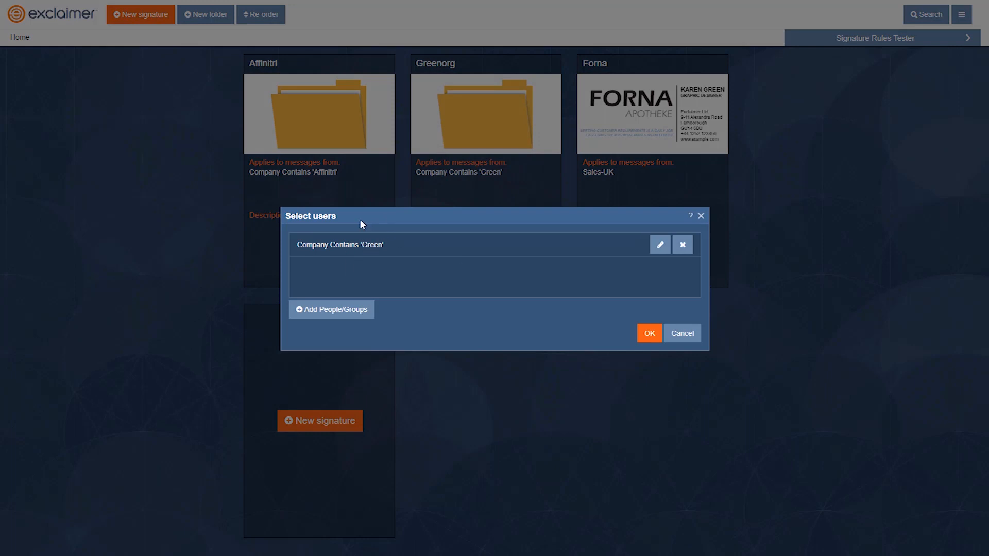
mouse_move(418, 250)
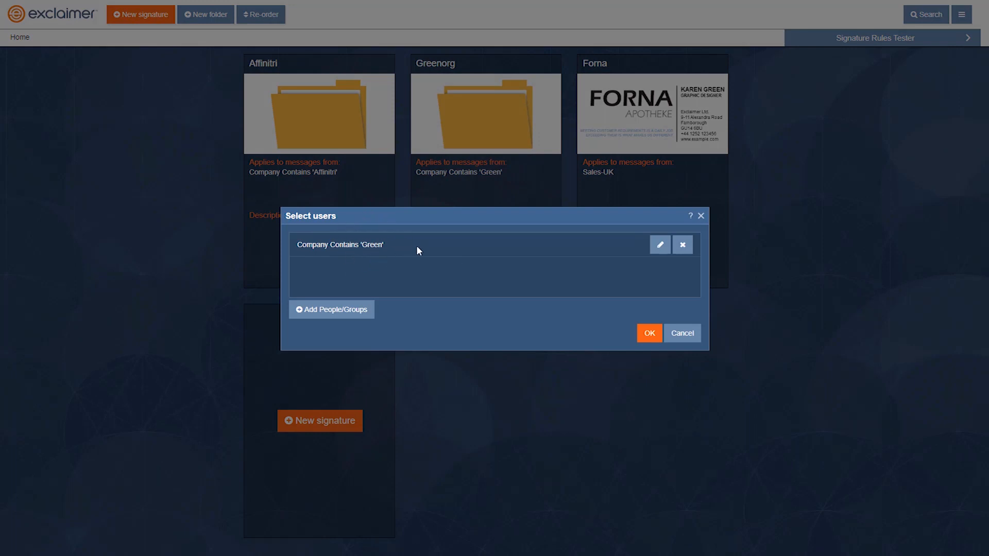
mouse_move(702, 352)
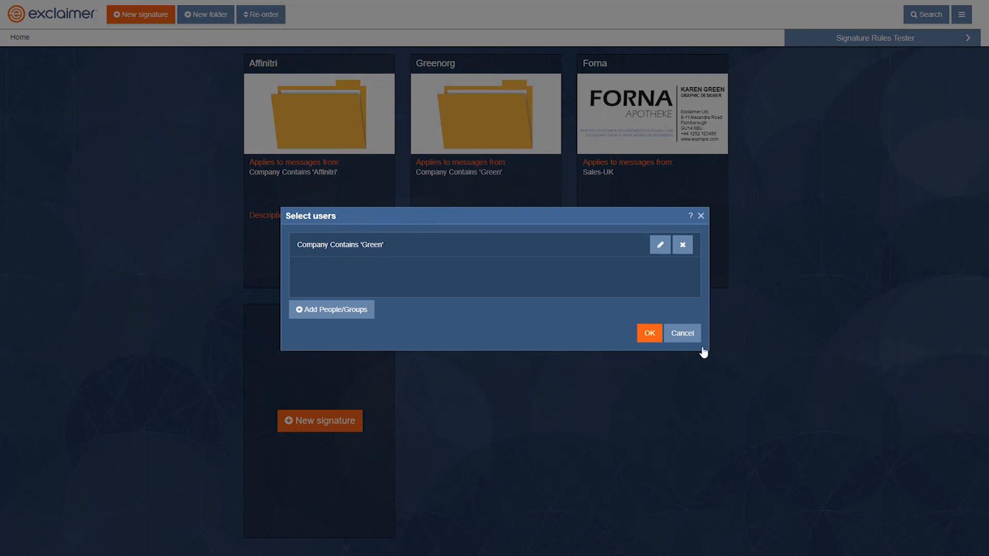
click(681, 334)
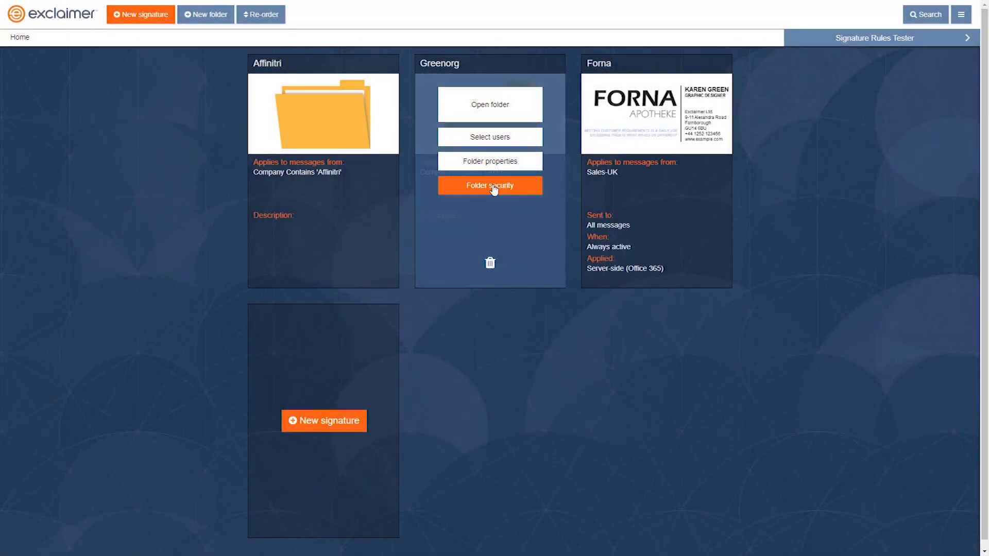
Recheck Greenorg's editor restrictions, then review Affinitri's, closing each without changes
click(489, 185)
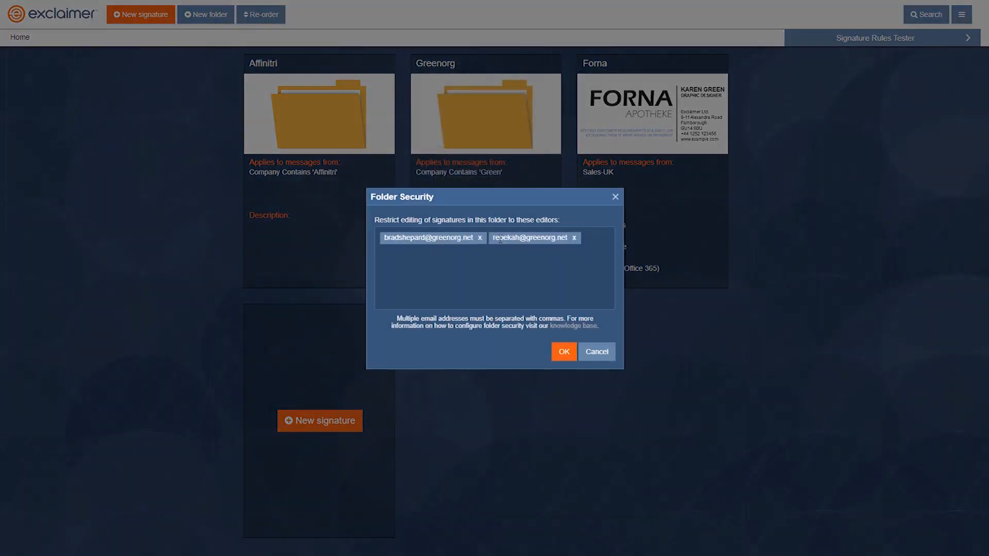
click(596, 352)
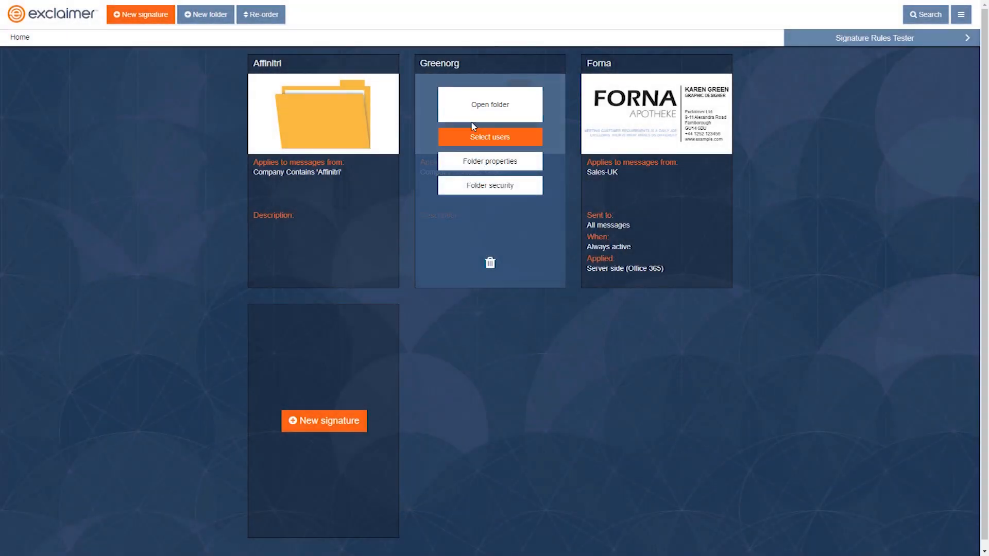
click(490, 105)
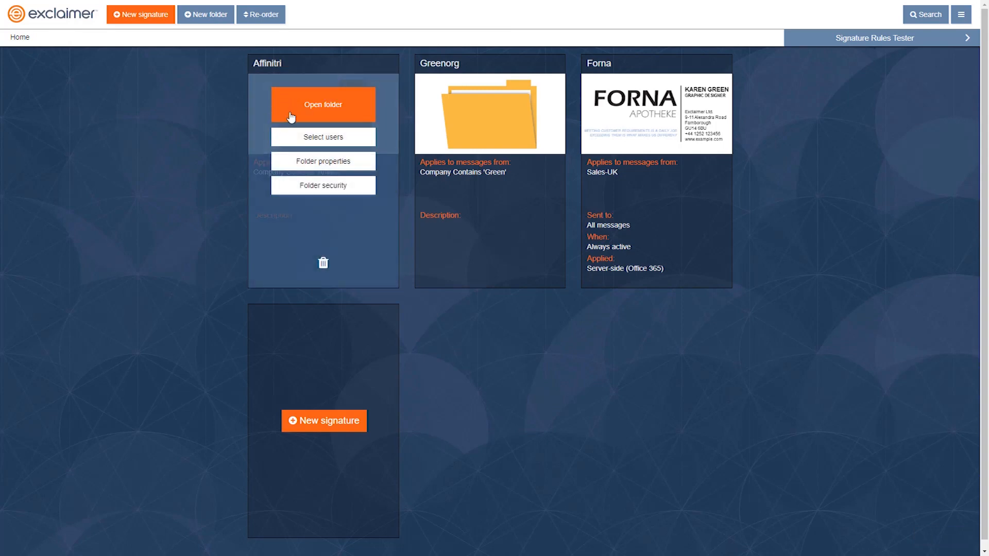
click(322, 185)
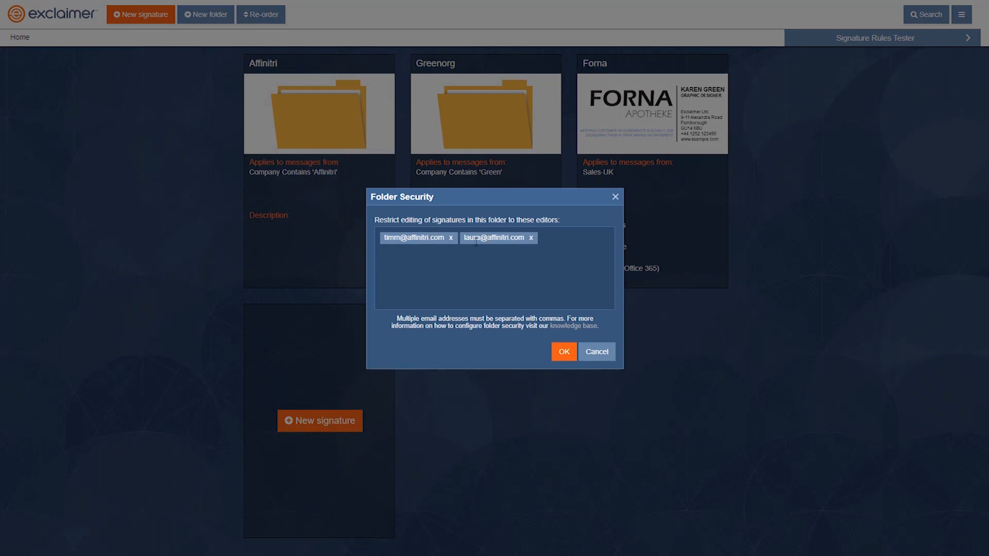
click(596, 351)
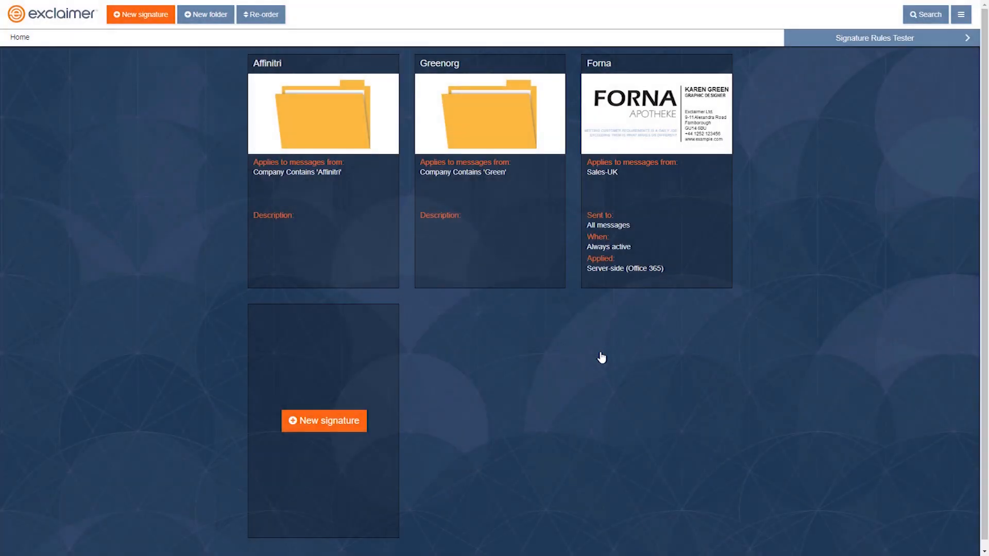
mouse_move(529, 303)
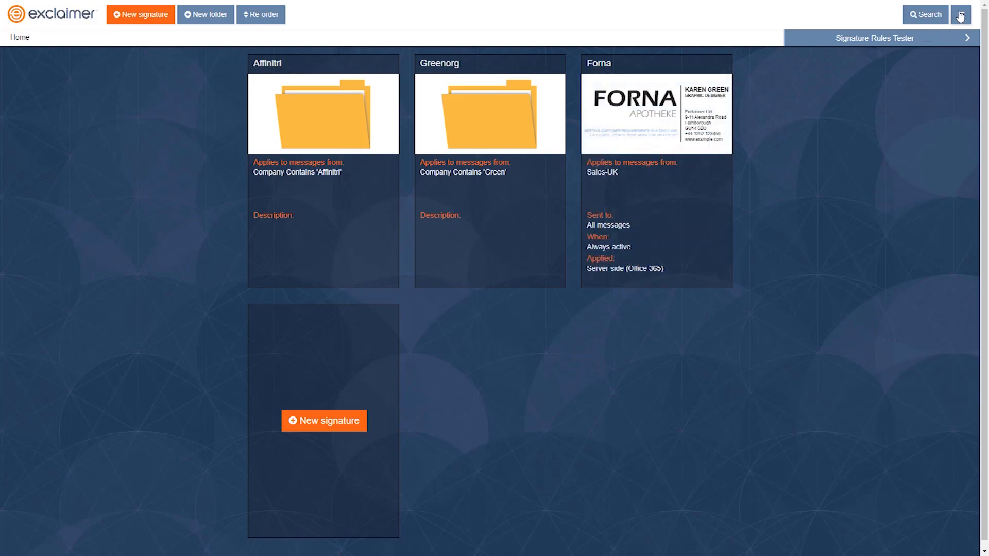
In Settings > Security, add a second greenorg.net address to the home folder's allowed editors
click(961, 14)
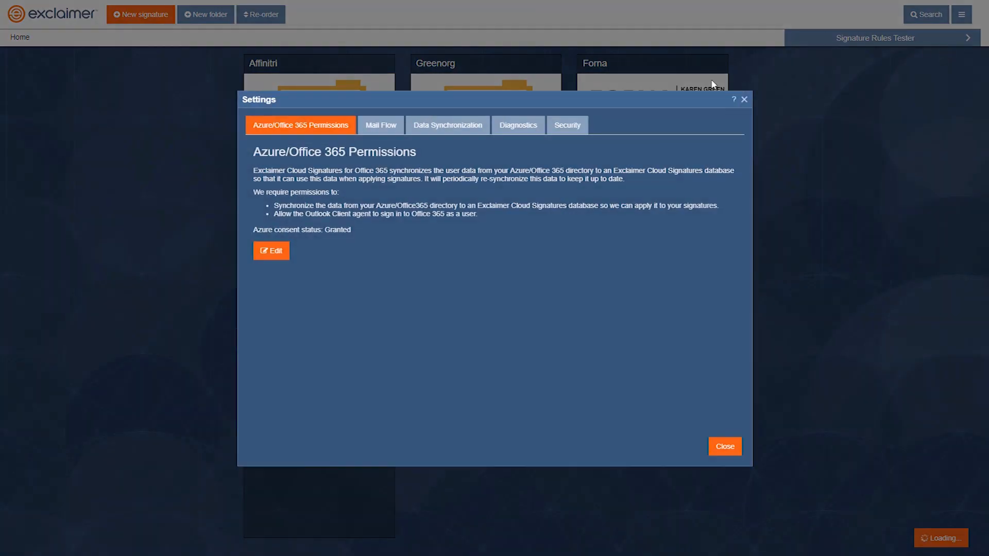
click(566, 124)
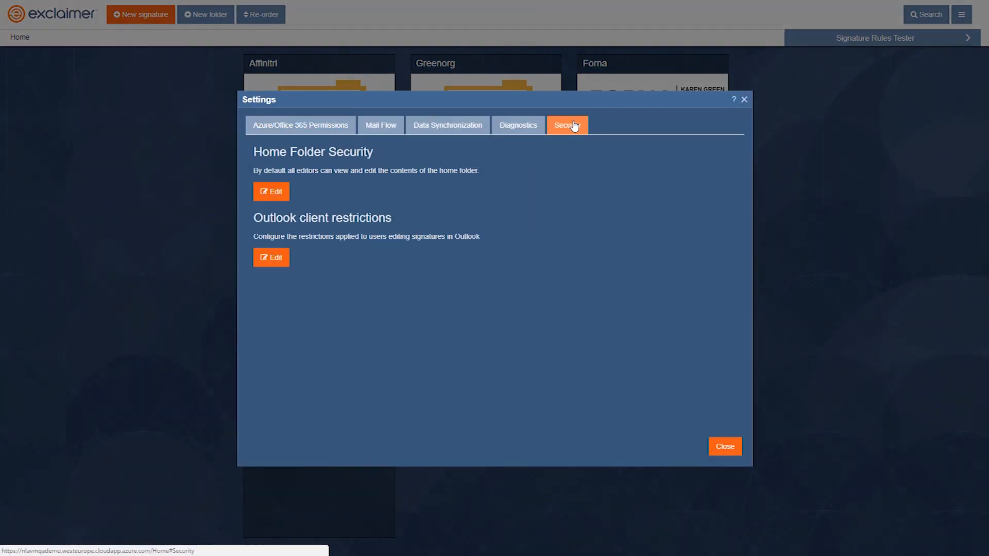
click(270, 191)
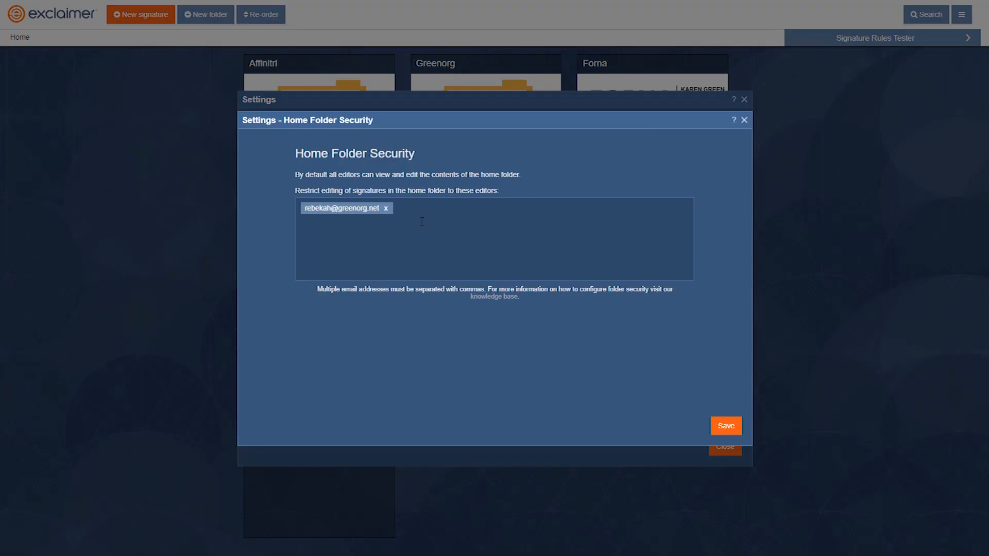
click(494, 226)
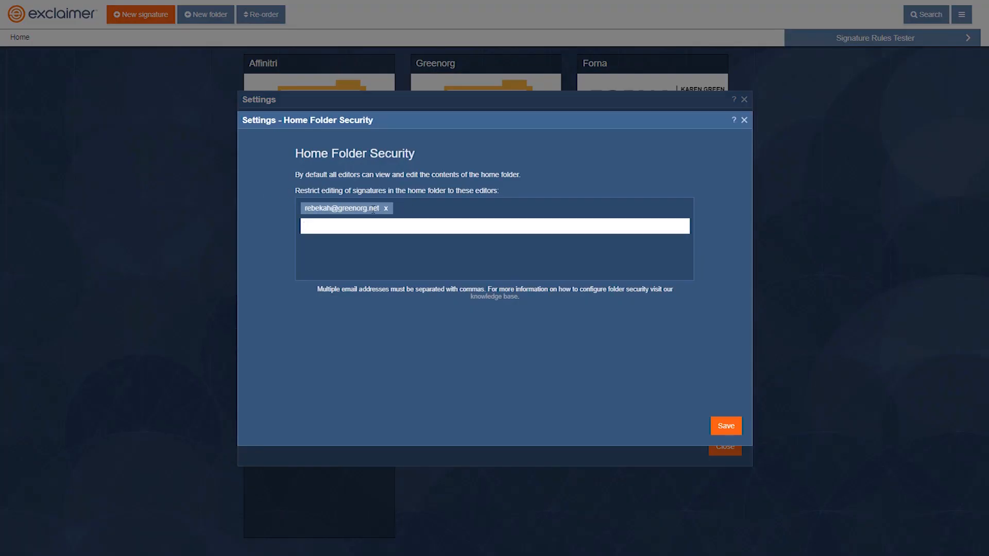
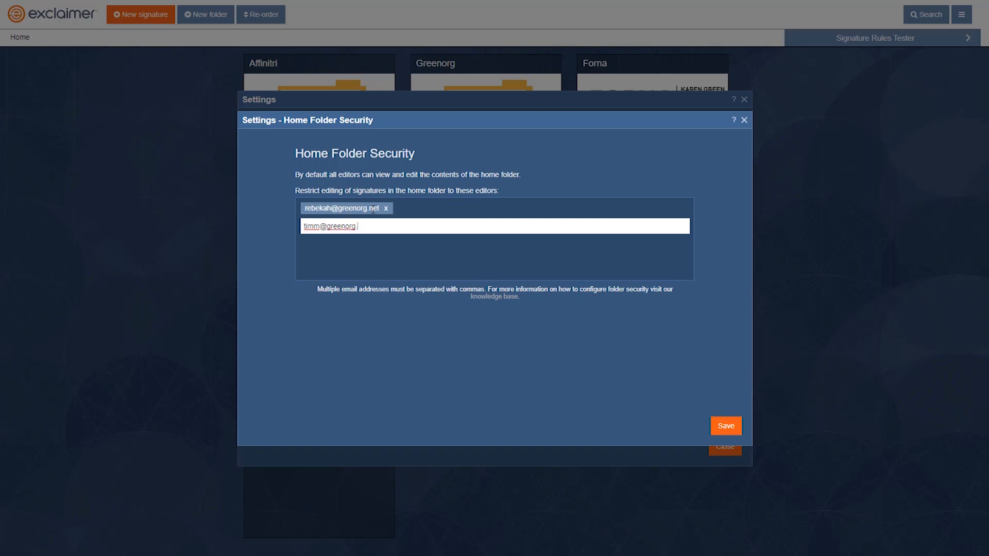
key(enter)
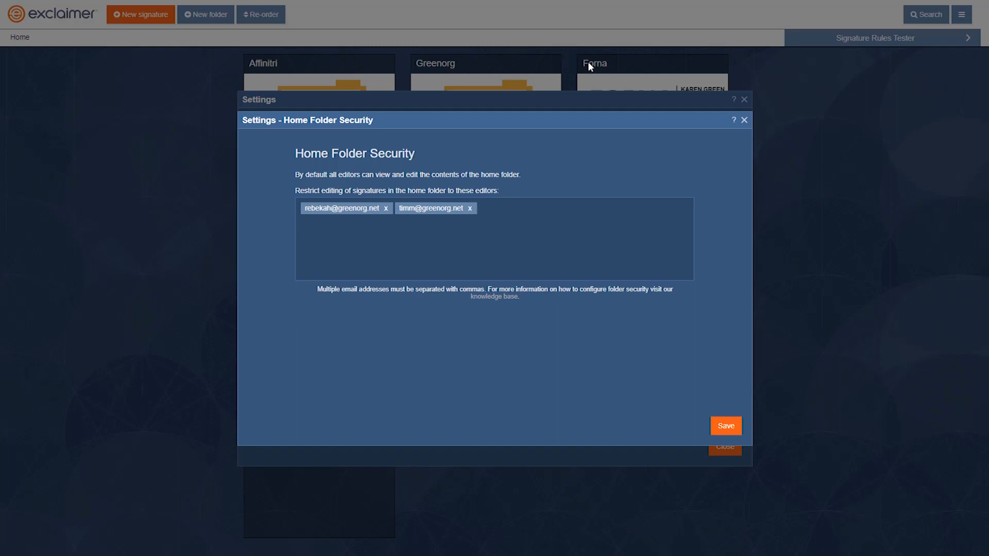
Save the home folder editor restriction, then add Everyone to the Sales Team Banner's users
click(469, 208)
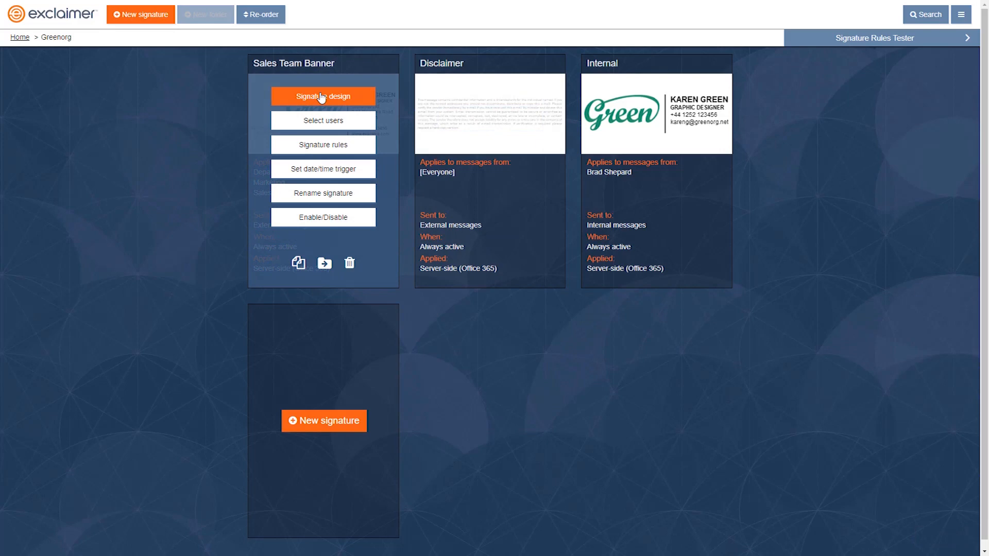
click(323, 121)
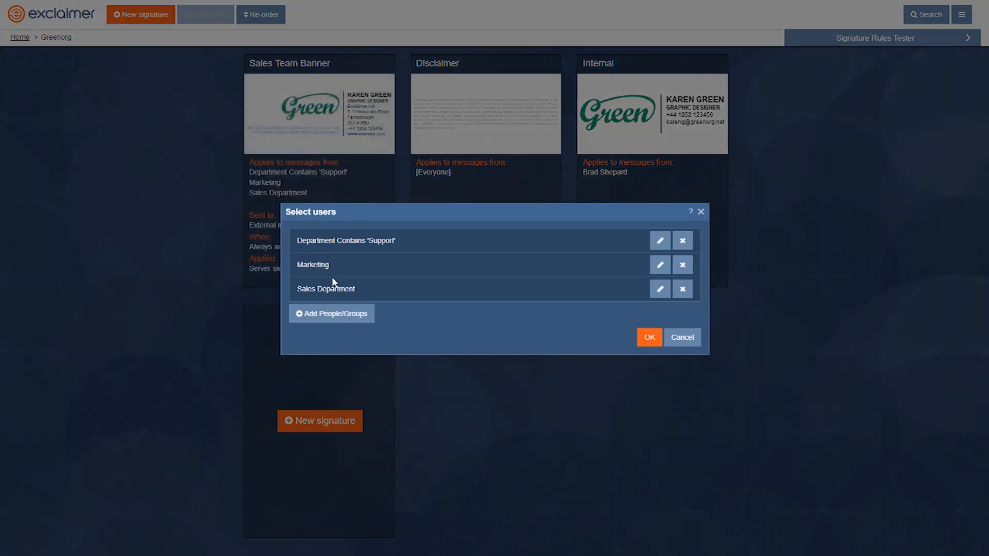
click(331, 314)
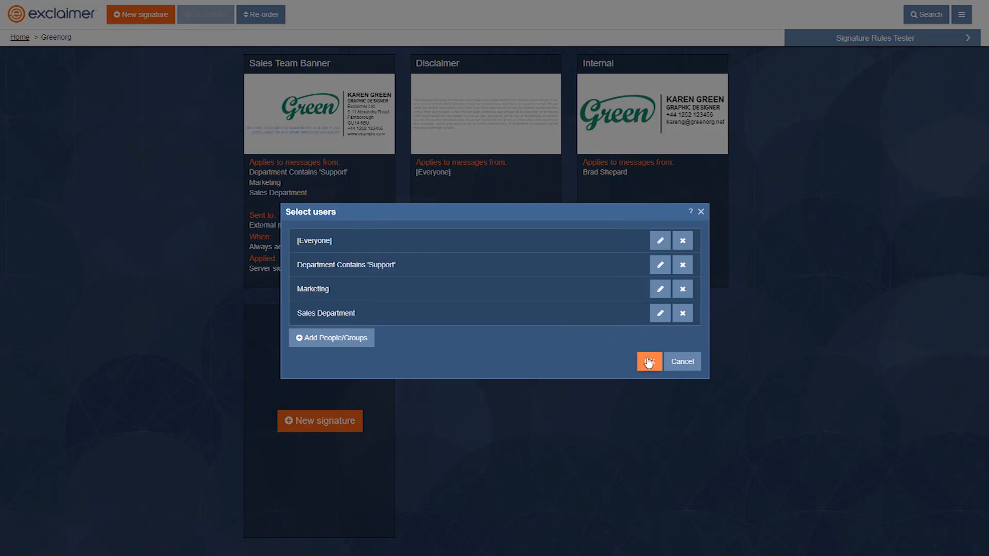
click(650, 360)
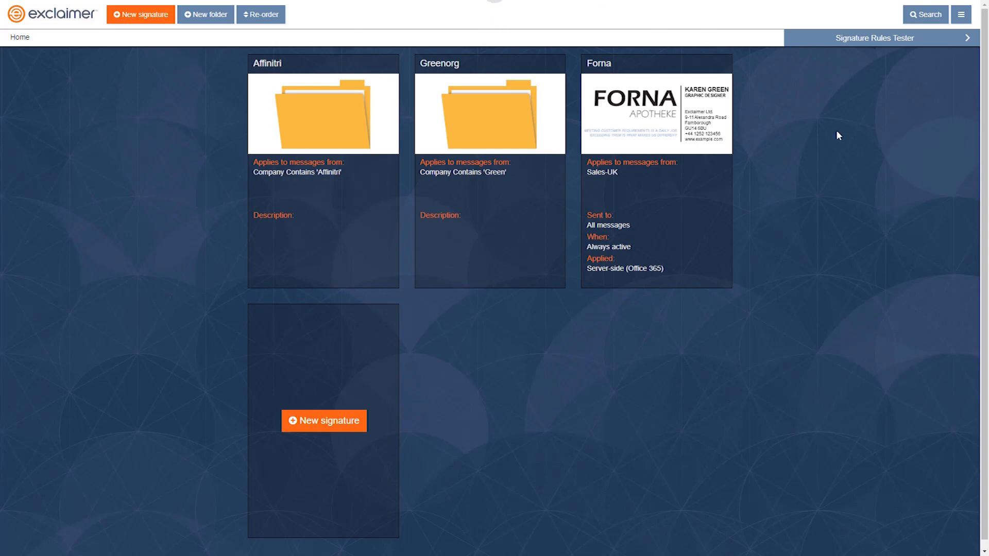
Begin adding a 'mar' entry to Greenorg's user scope, then cancel, keeping Company Contains 'Green'
click(486, 137)
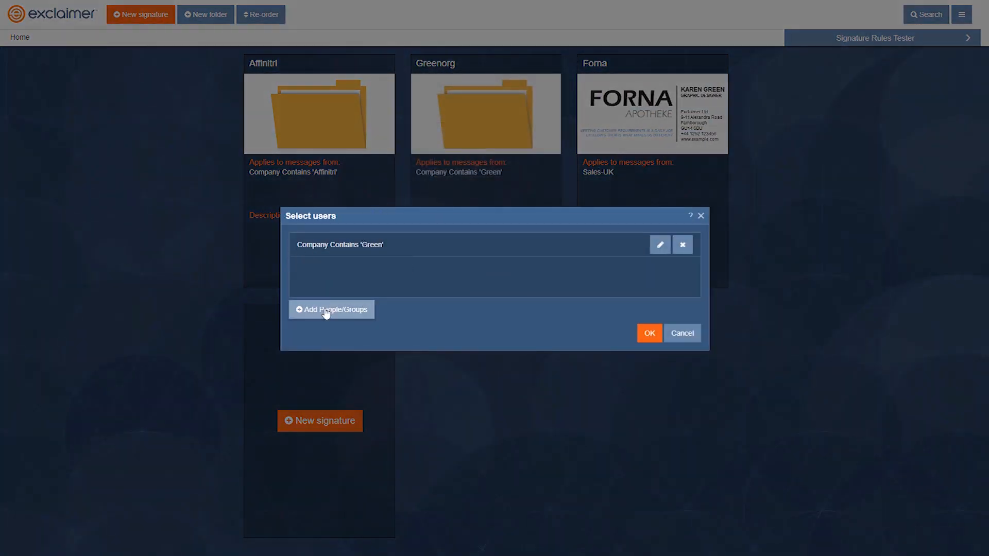
click(331, 309)
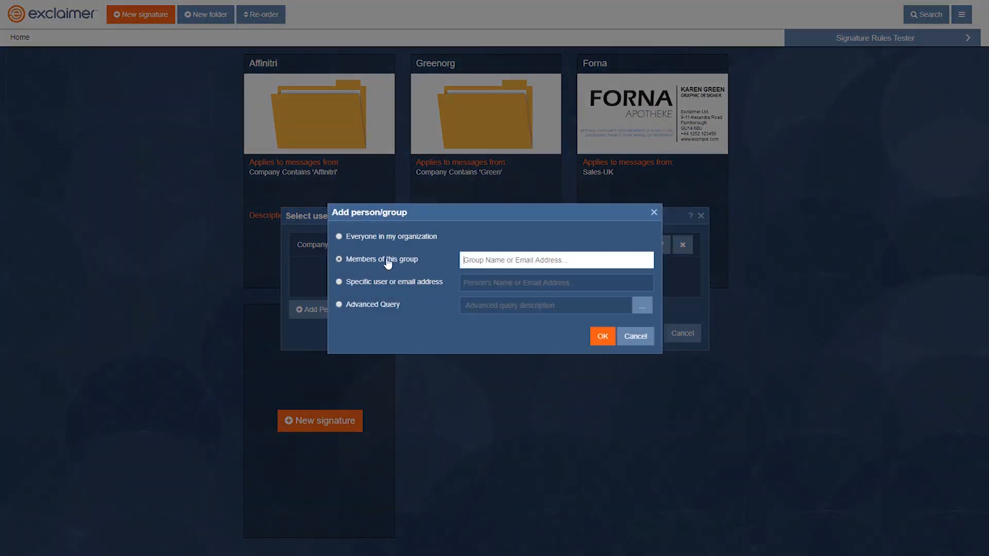
text(mar)
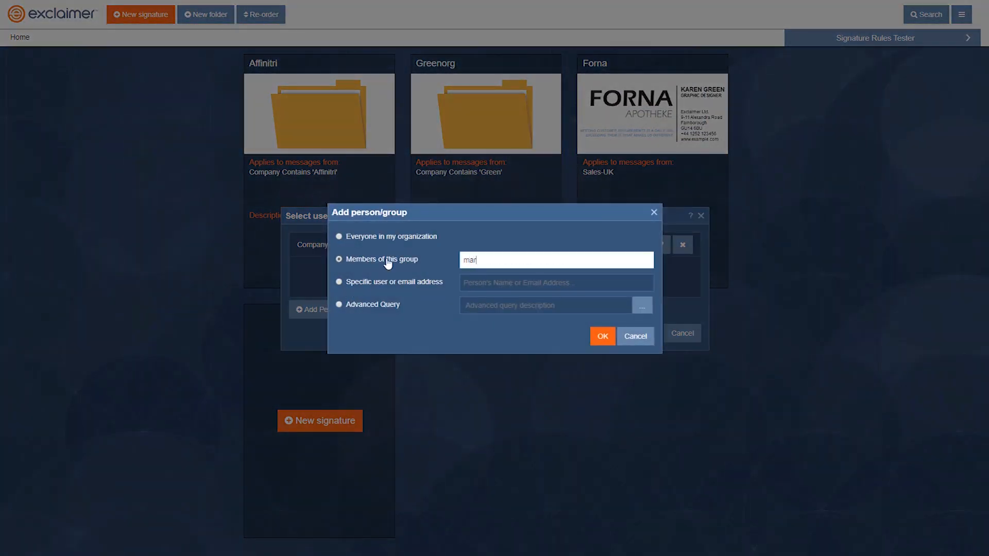
text(mar)
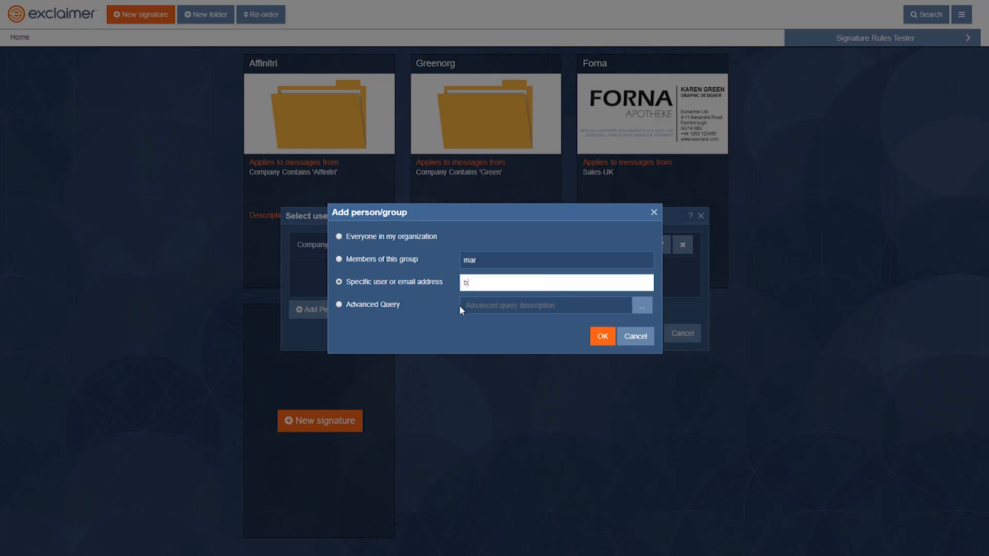
text(b)
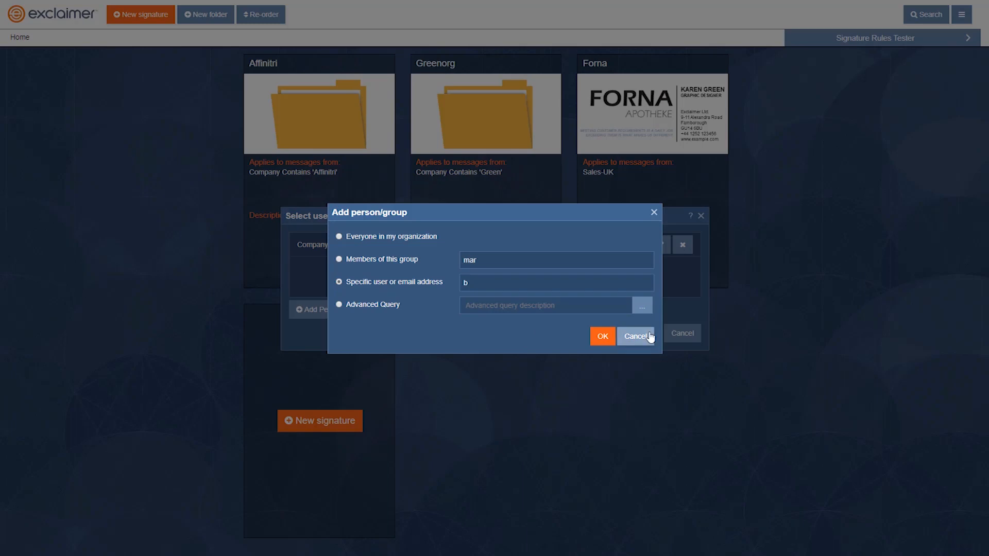
click(635, 336)
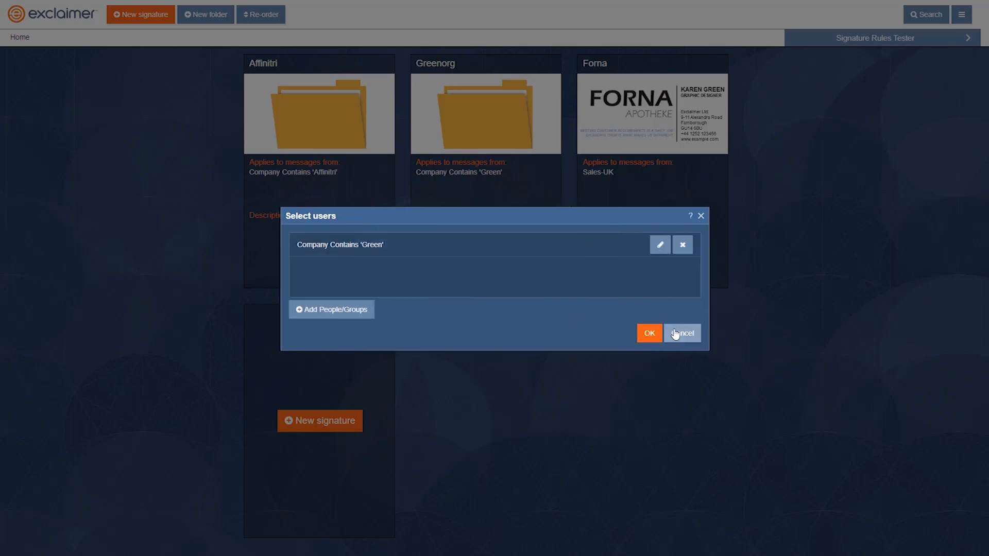
click(681, 333)
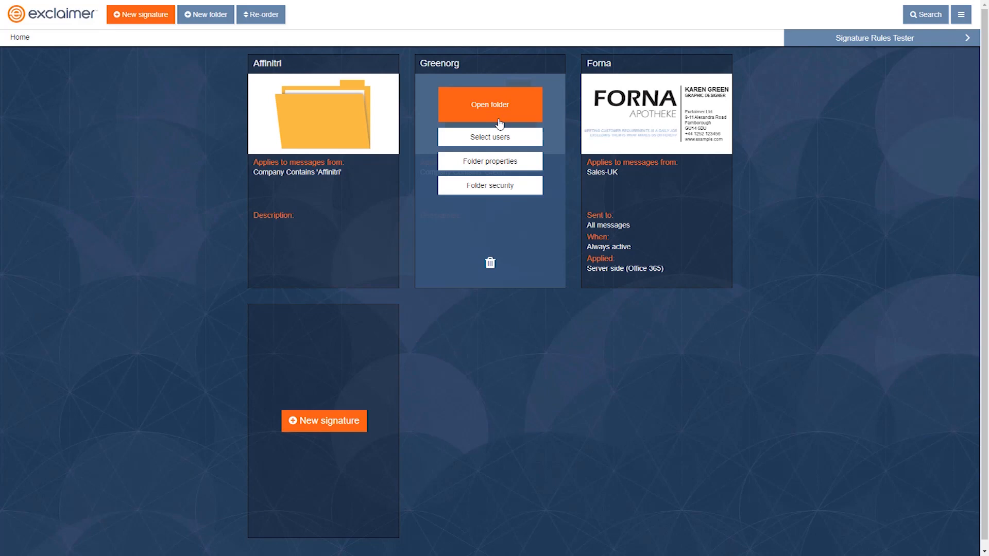
mouse_move(608, 91)
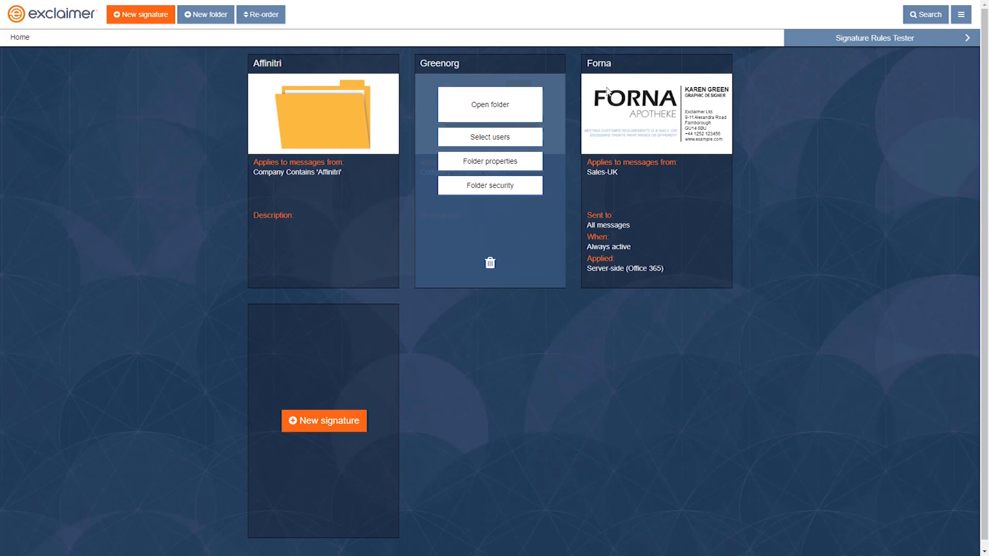
mouse_move(508, 66)
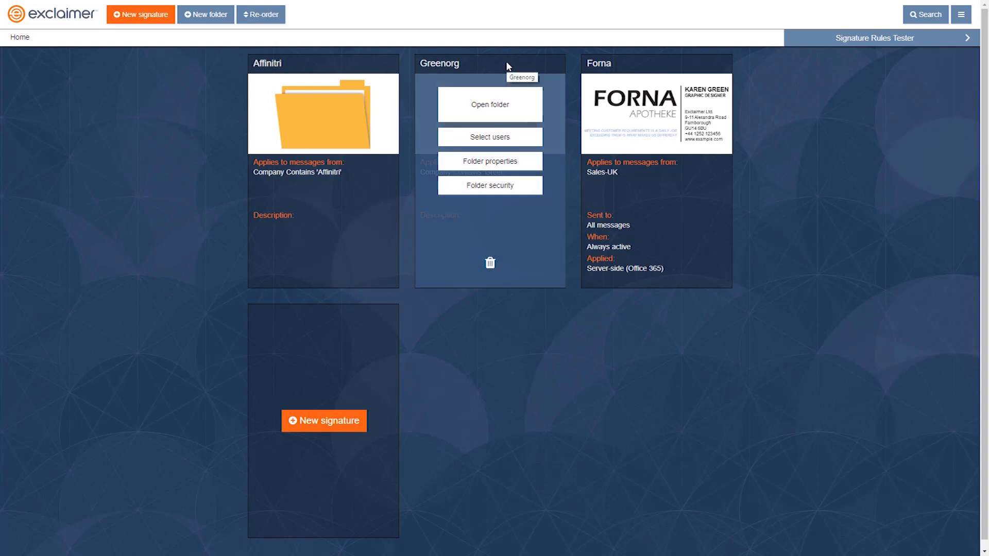
mouse_move(409, 80)
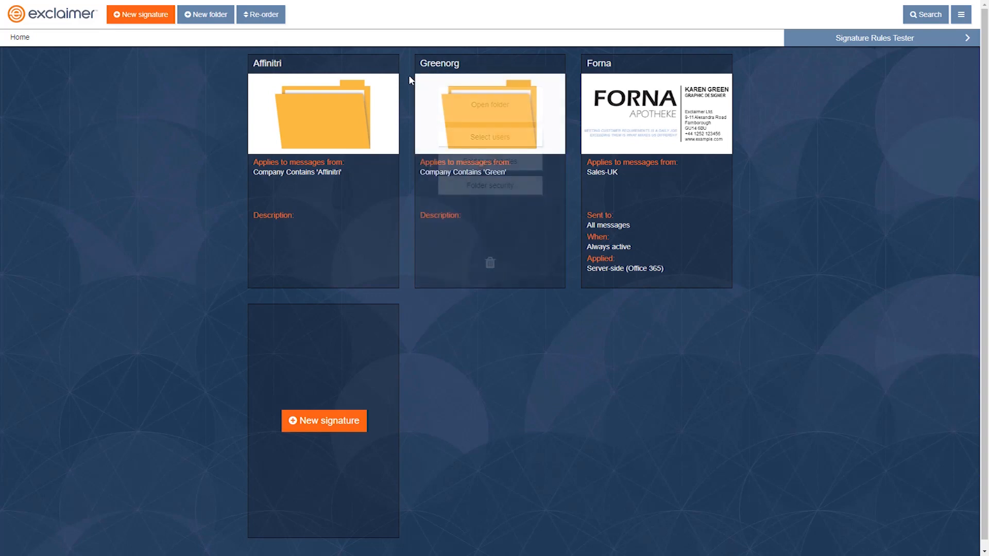
mouse_move(409, 95)
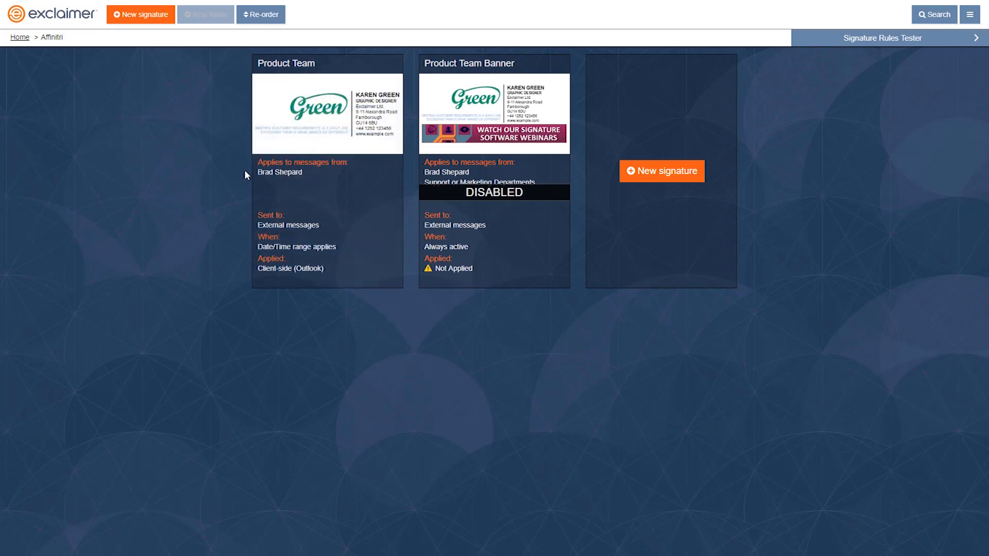
click(19, 37)
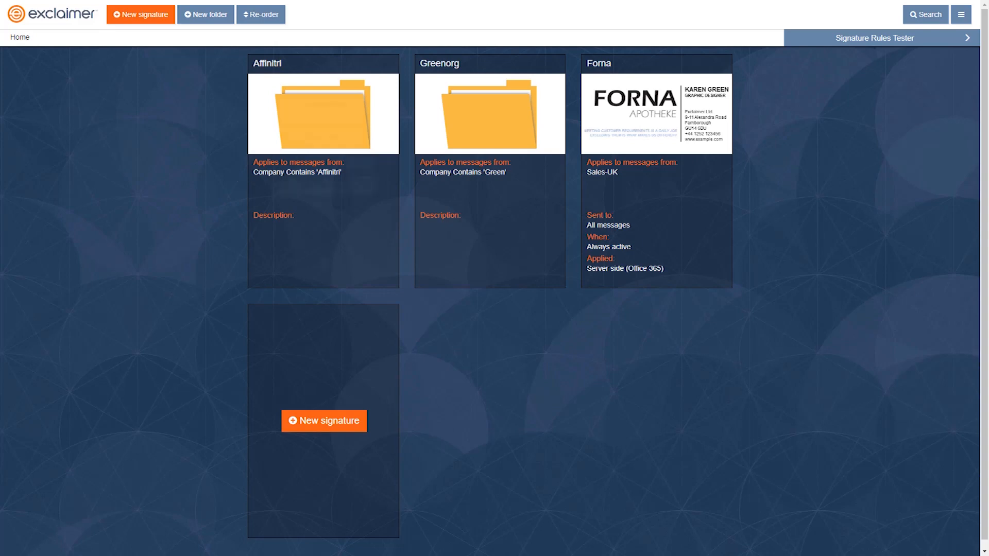
click(874, 38)
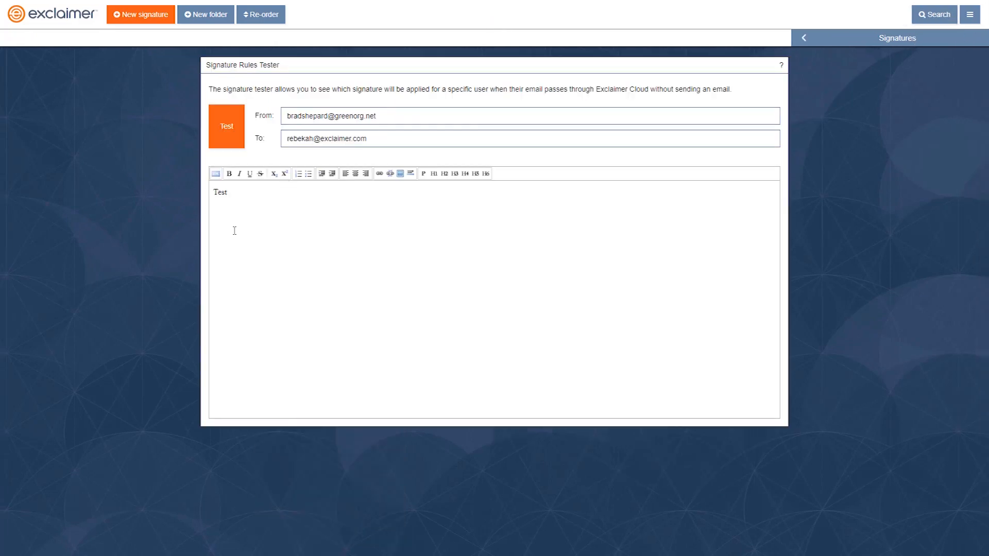
click(225, 126)
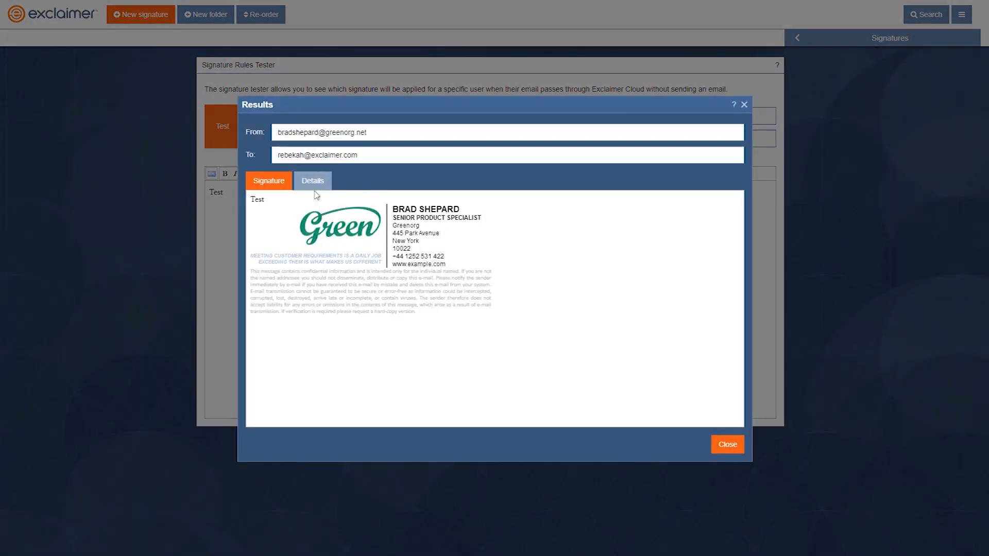
click(312, 180)
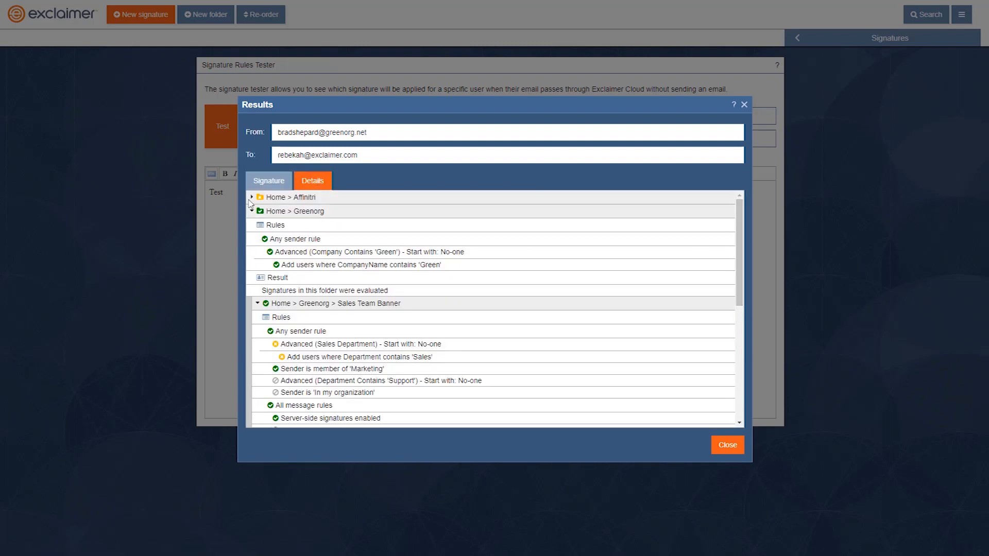
click(251, 196)
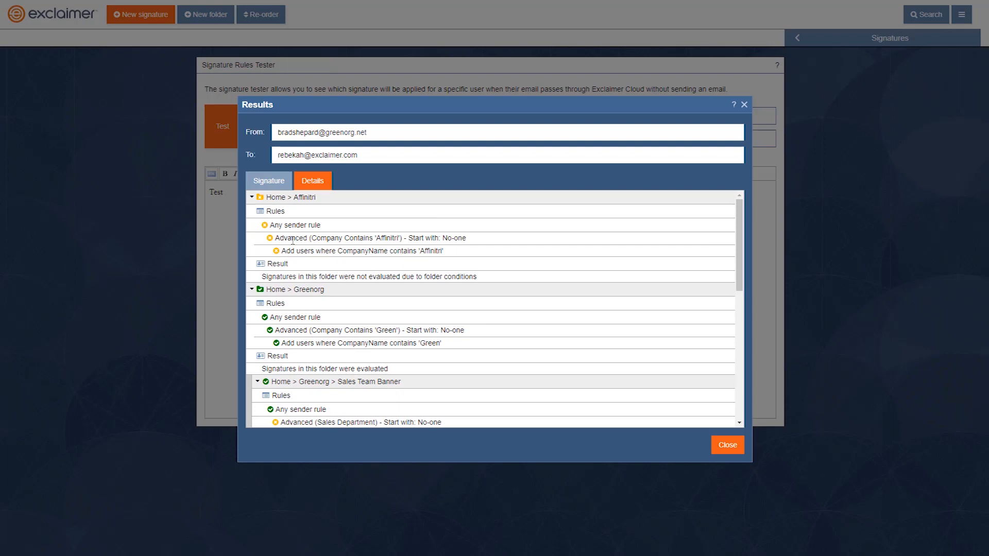
mouse_move(294, 225)
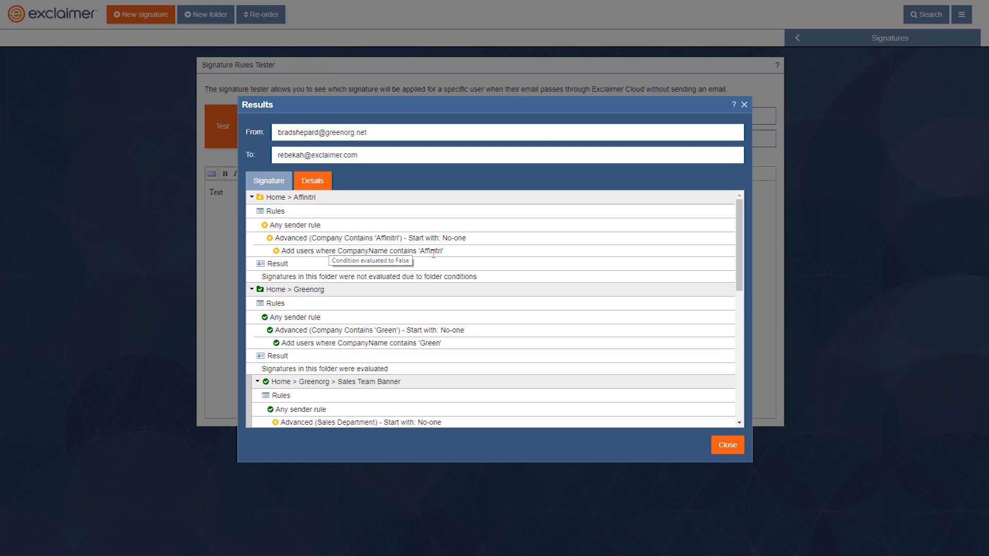
mouse_move(264, 225)
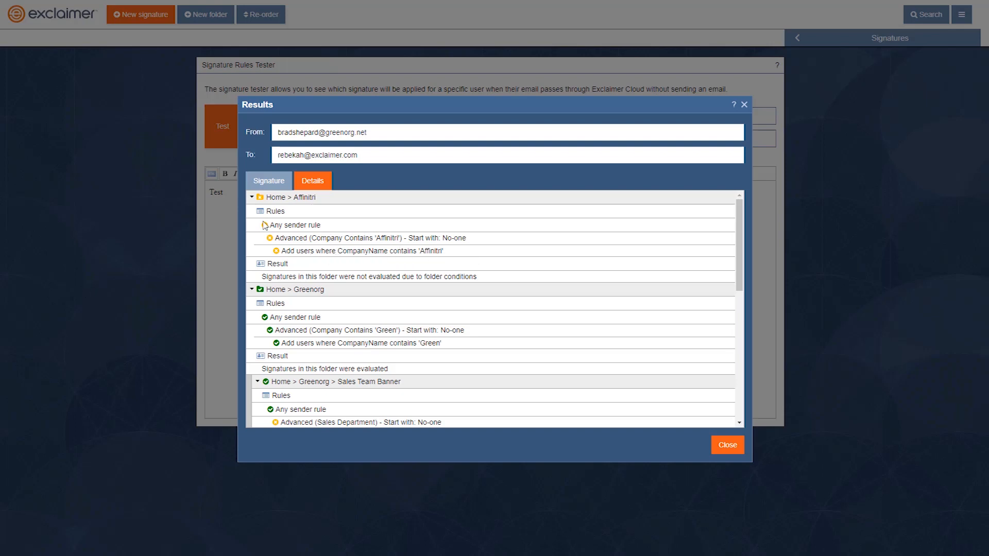
mouse_move(264, 225)
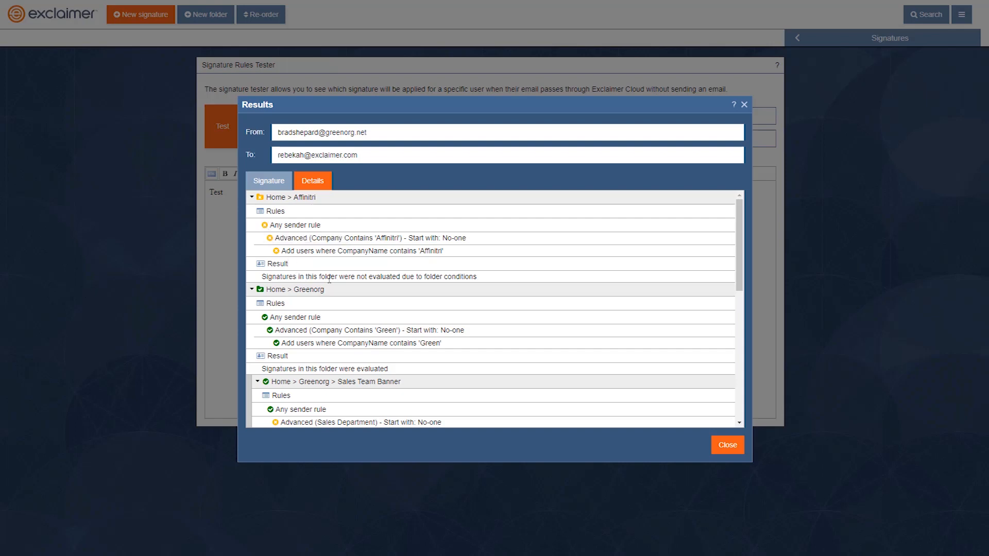
mouse_move(518, 398)
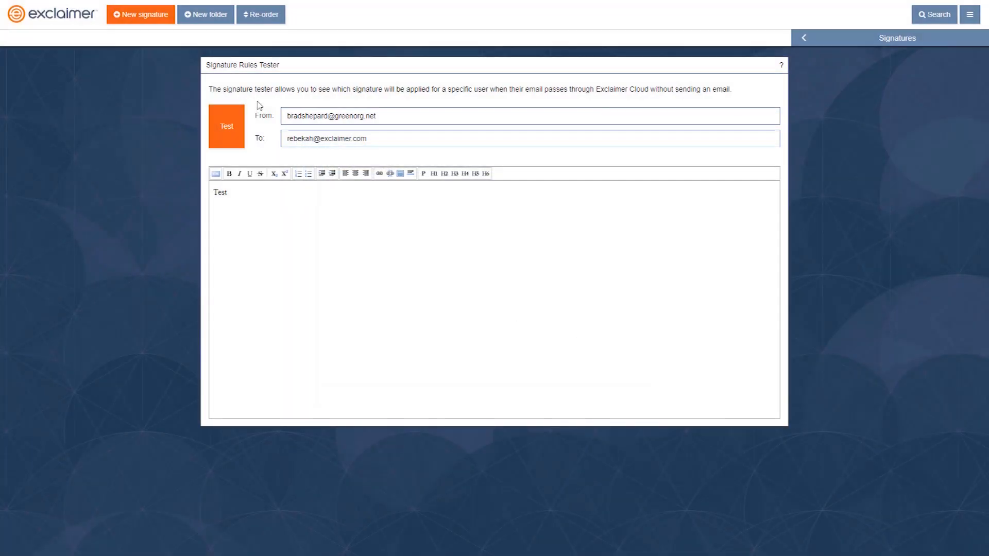
click(225, 127)
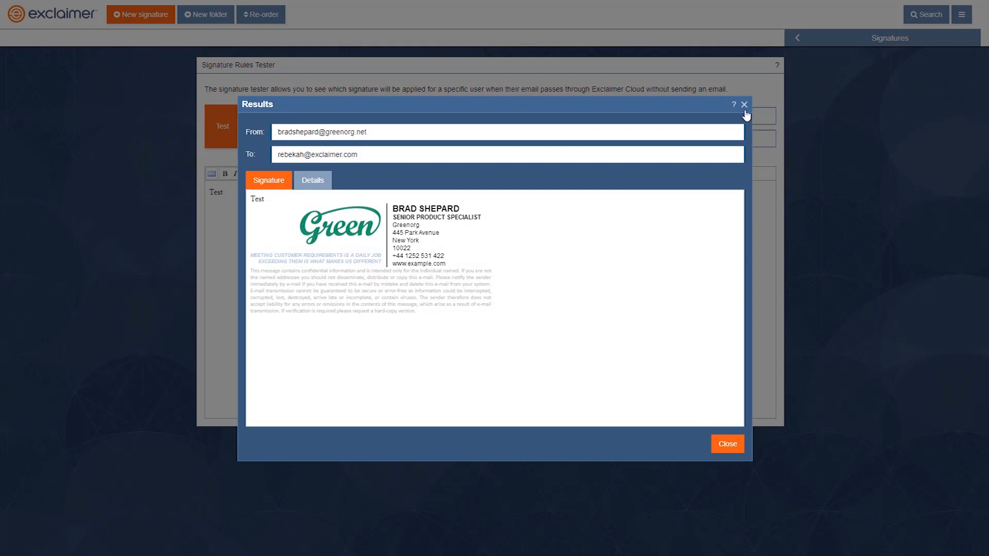
click(745, 104)
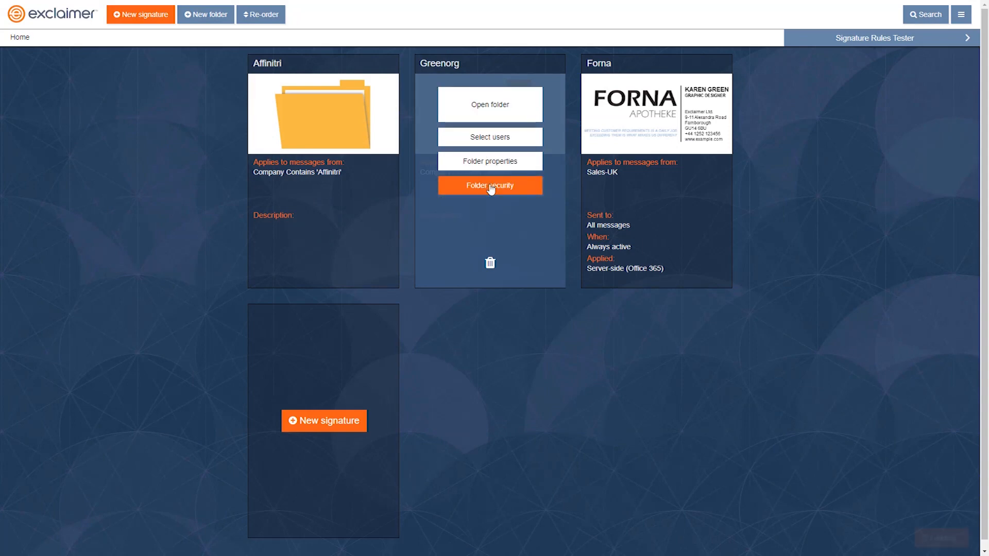
Check Greenorg's editor restrictions unchanged, then open the folder listing Sales Team Banner, Disclaimer and Internal
click(489, 186)
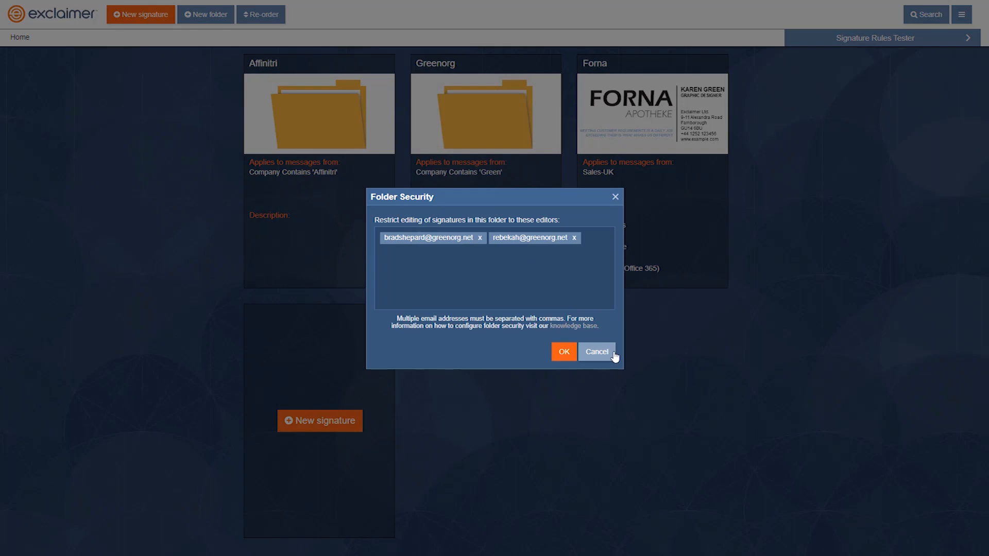
click(596, 351)
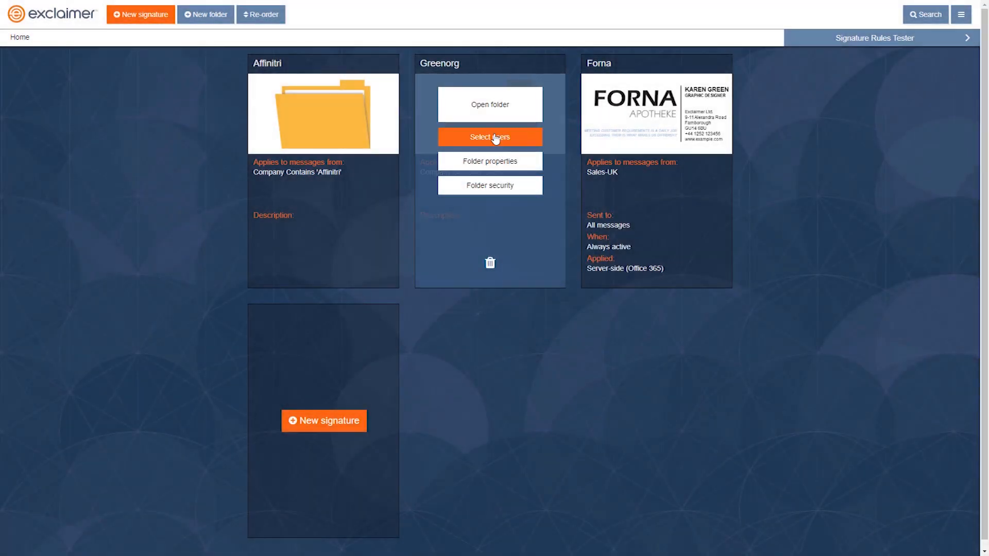
click(490, 104)
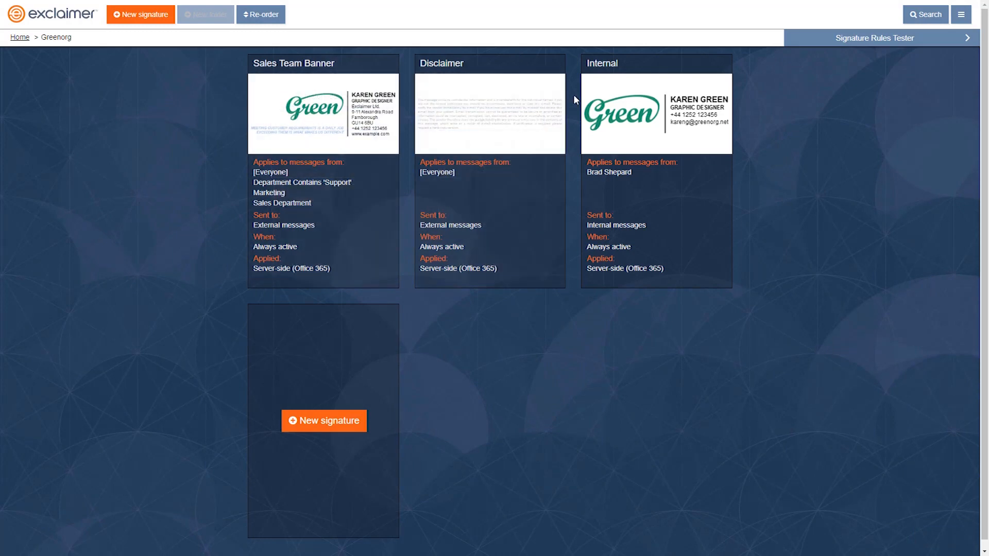
click(961, 14)
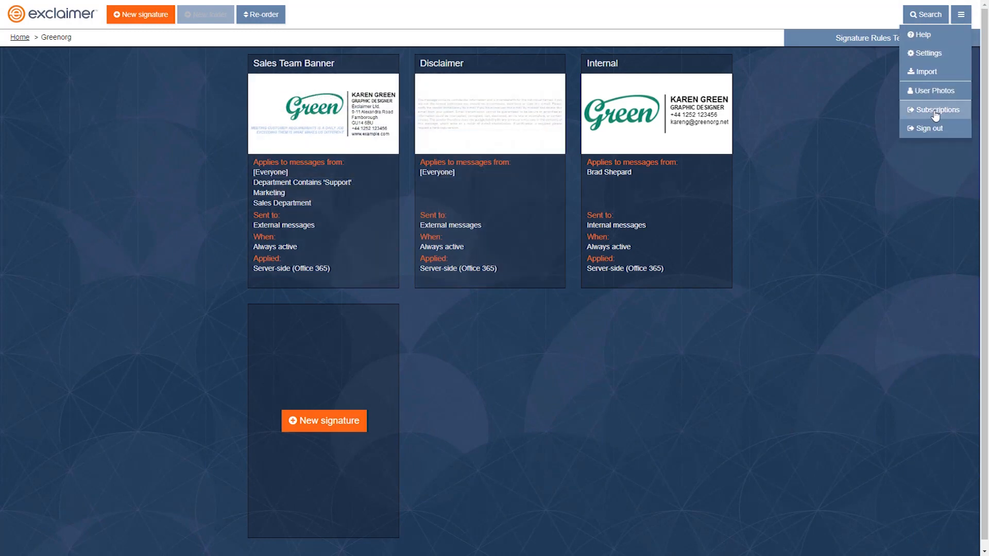
Go to Subscriptions user management, starting and then abandoning Add a user
click(935, 110)
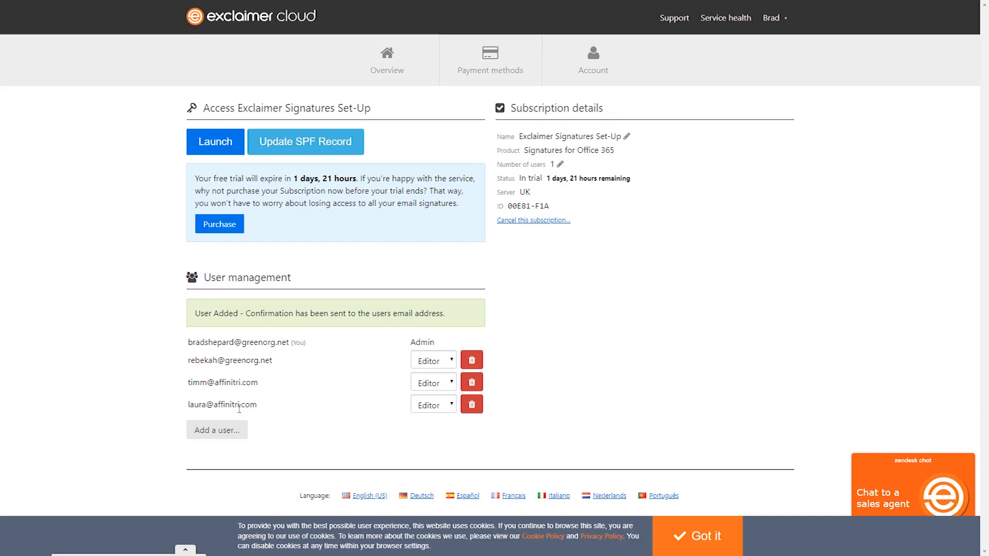
click(216, 429)
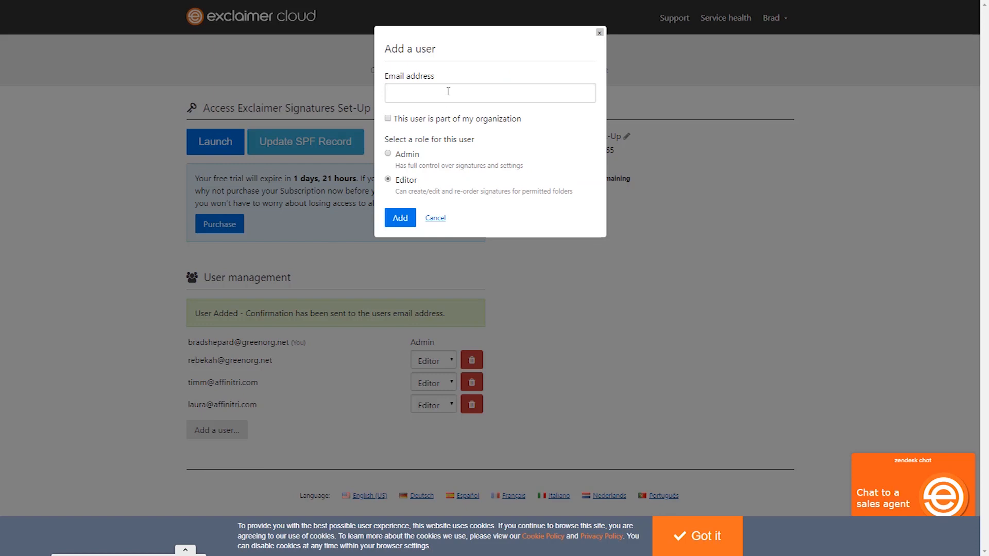
click(489, 92)
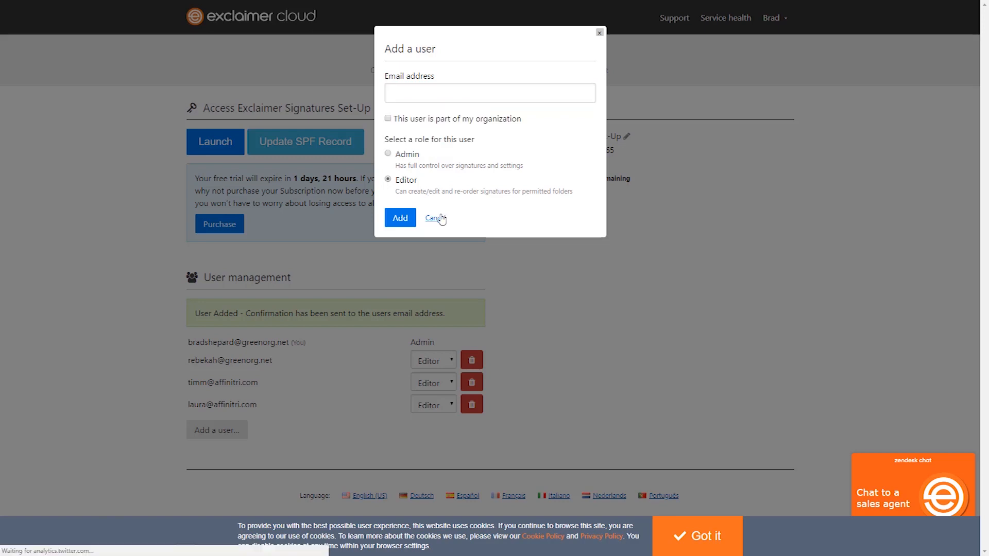
click(434, 218)
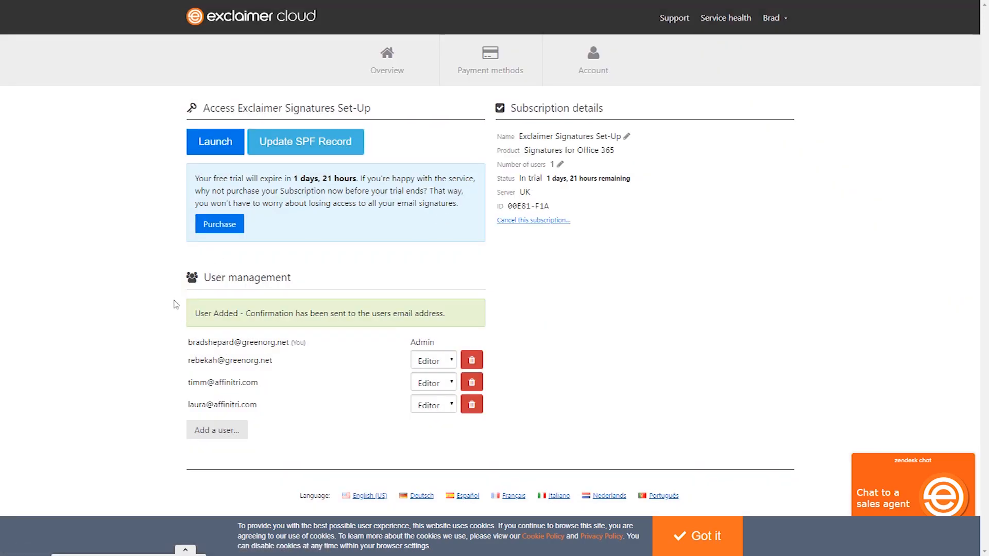
Change the second user's role from Editor to Admin, then relaunch the signatures editor
click(434, 360)
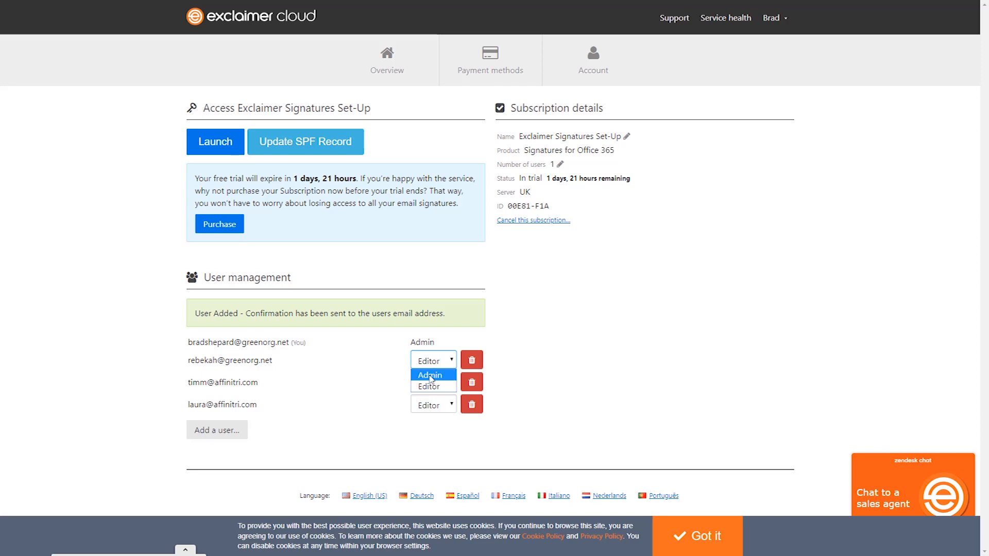
click(429, 375)
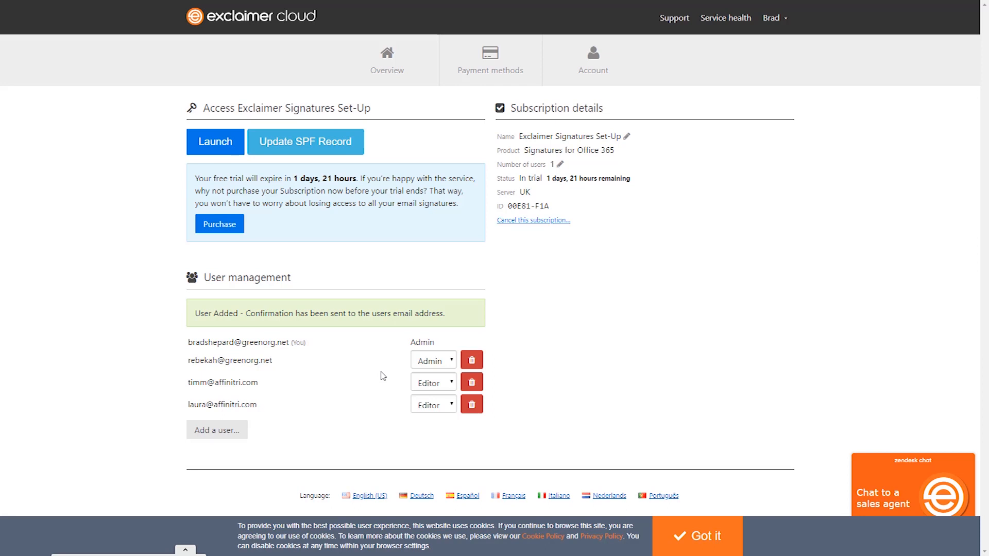
mouse_move(191, 194)
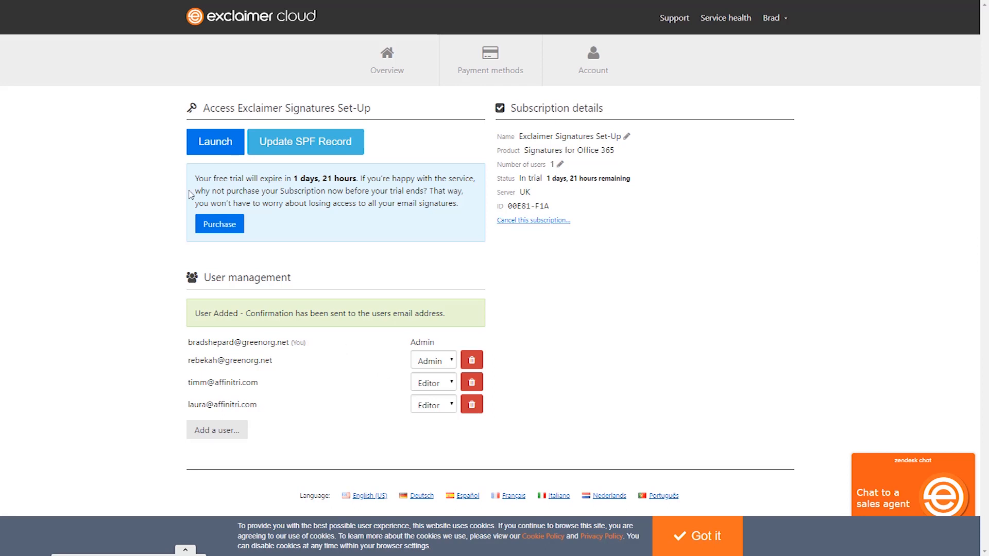
click(216, 141)
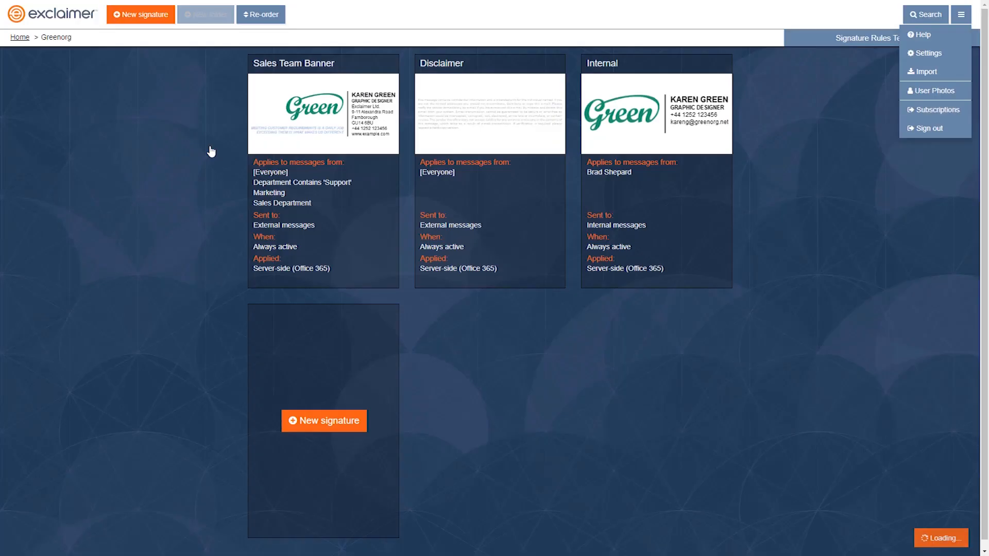